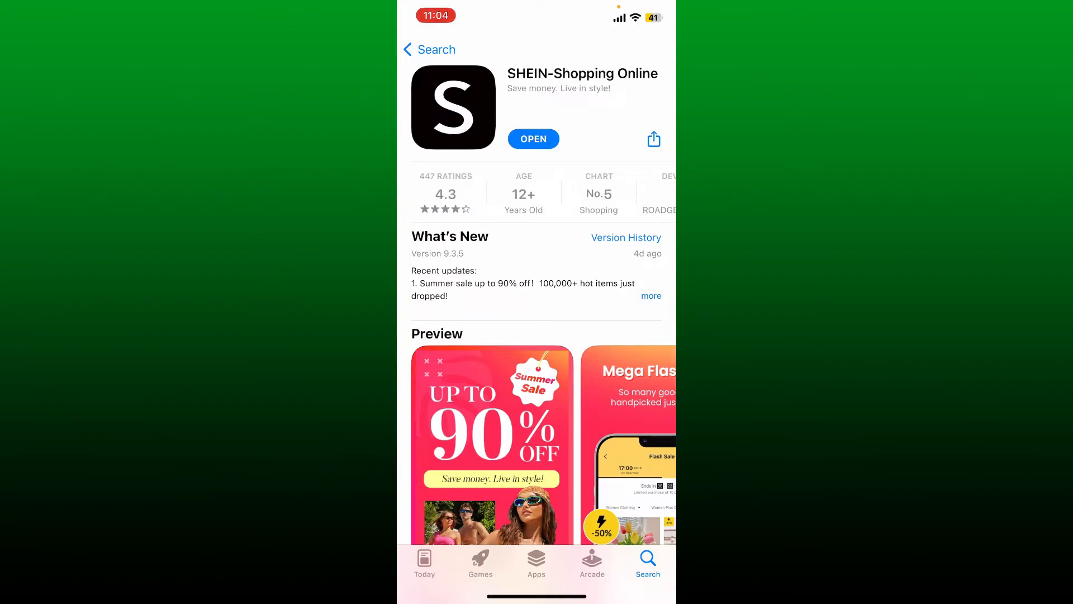
Step: Launch SHEIN from the App Store, dismiss the coupon popup and go to the Me tab
left_click(534, 138)
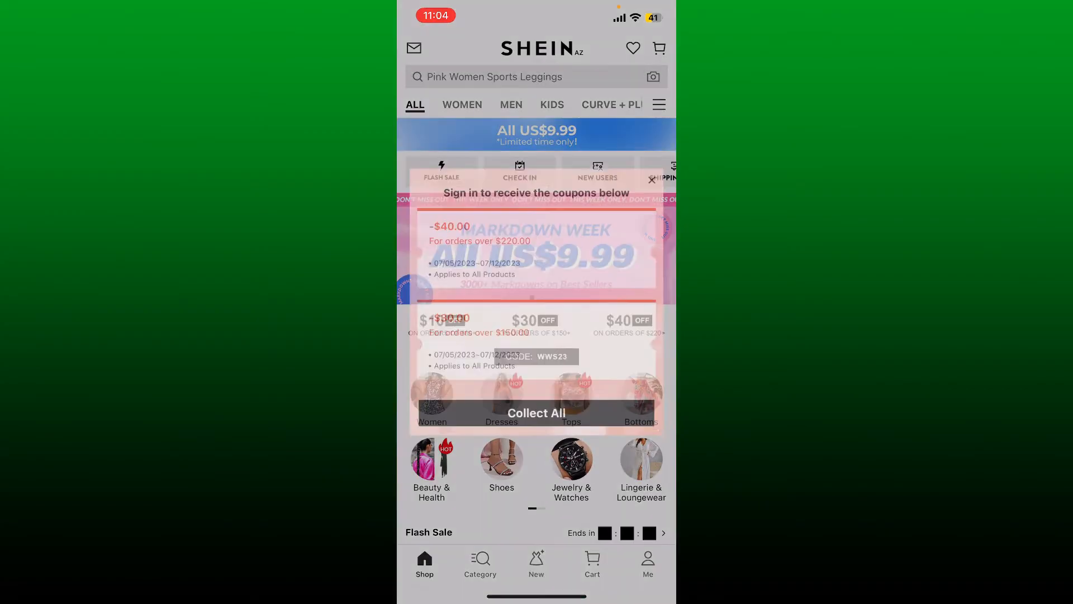
left_click(650, 179)
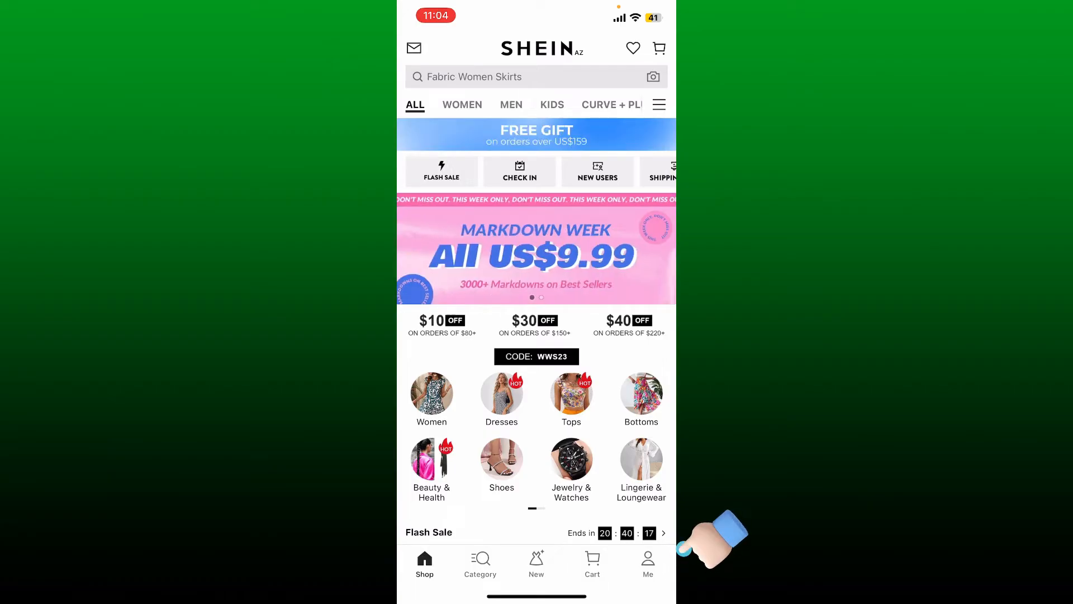
left_click(649, 559)
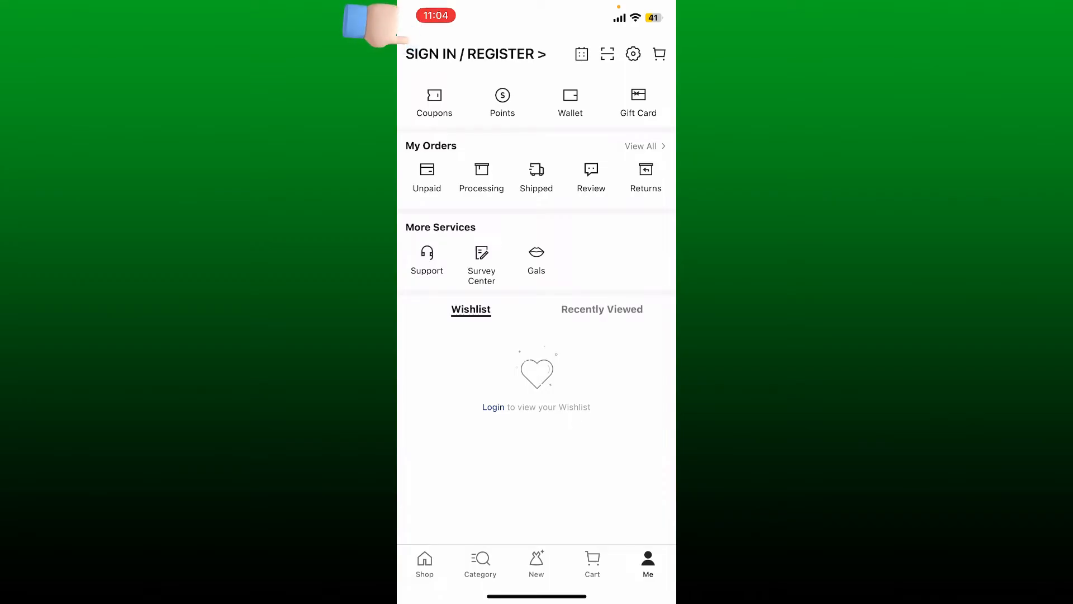
left_click(476, 54)
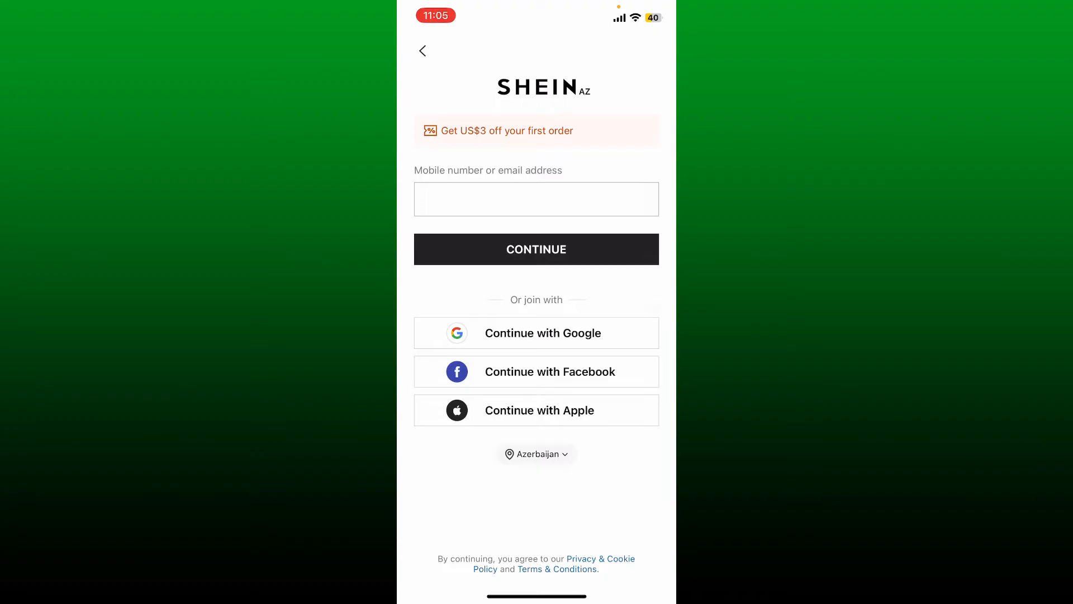
left_click(537, 199)
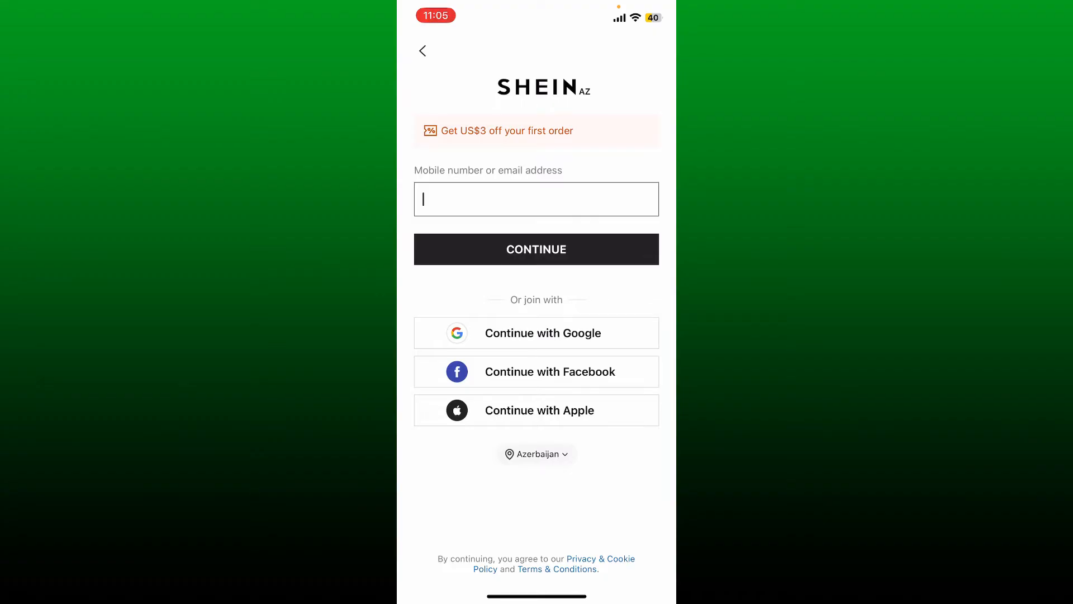
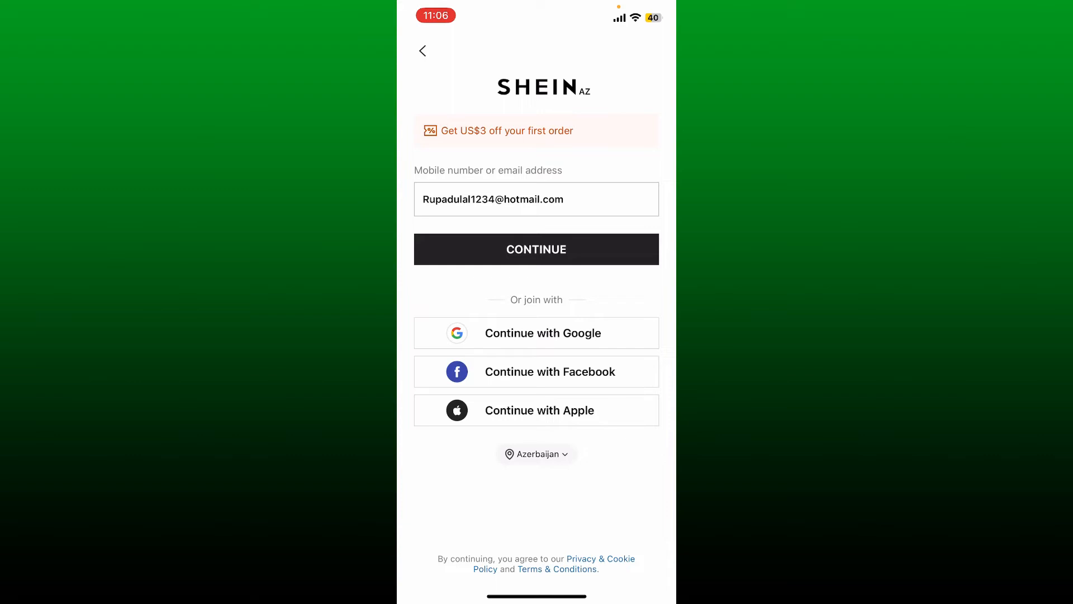
Step: Continue with the email and enter a password to register the new account
left_click(537, 249)
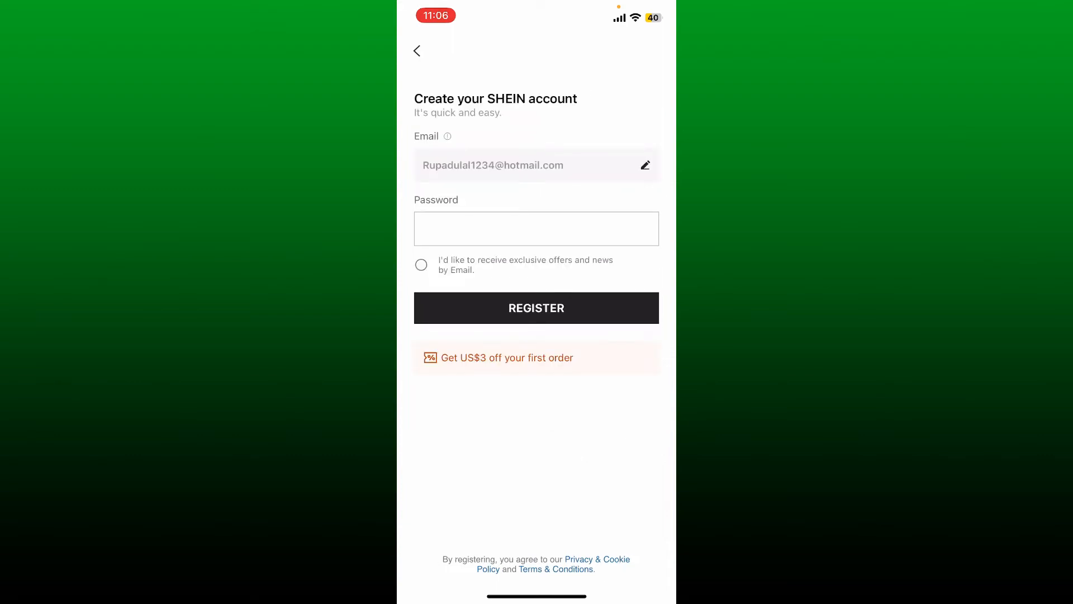
left_click(536, 228)
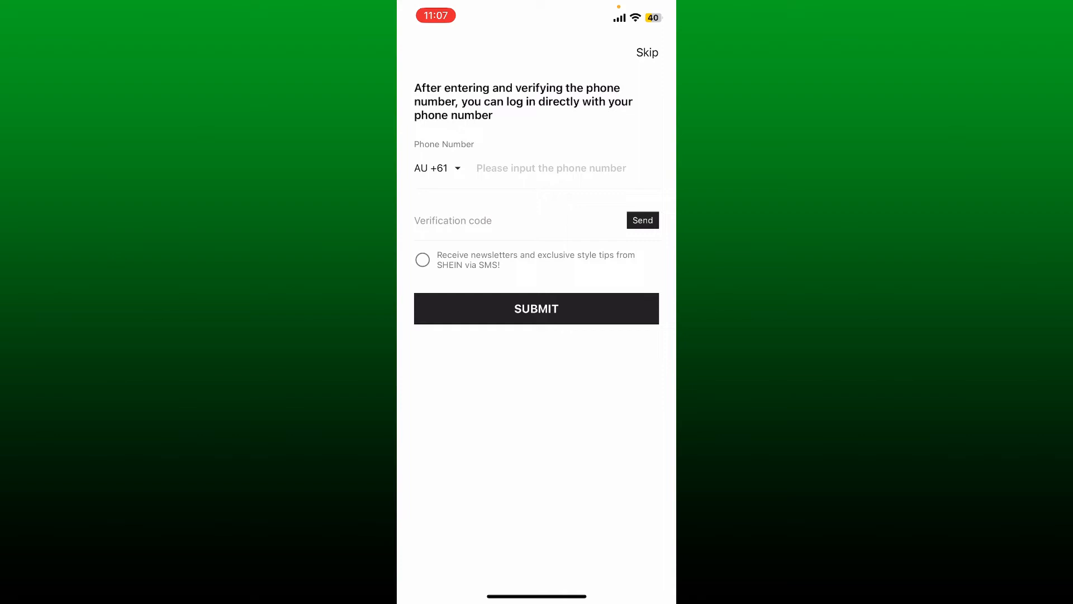
Step: Skip the optional phone number to reach the registration-successful confirmation
left_click(551, 167)
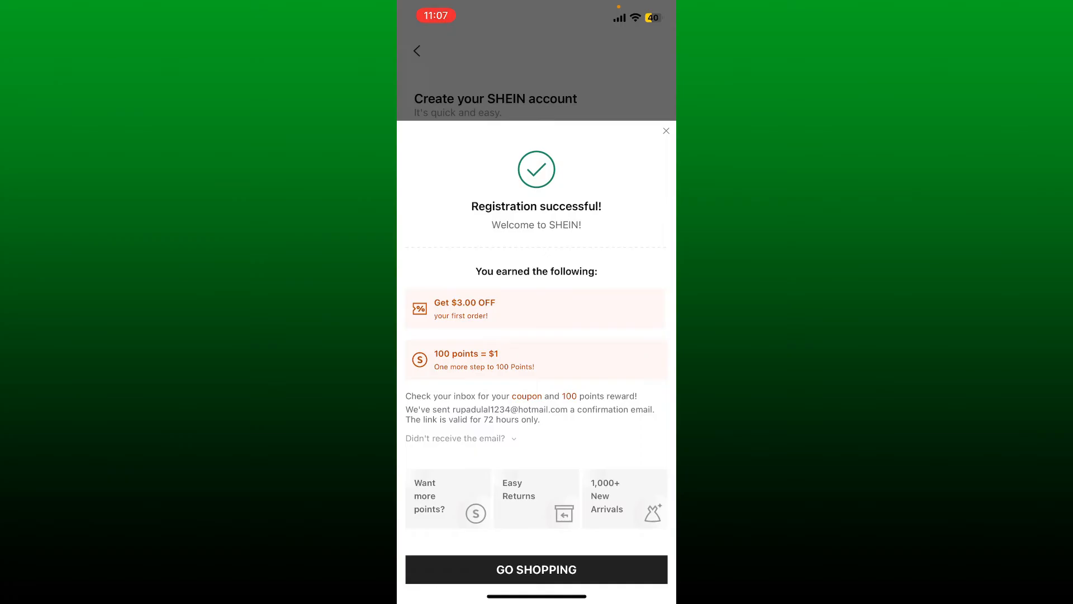
Step: Close the registration confirmation and land on the signed-in Me page
left_click(536, 569)
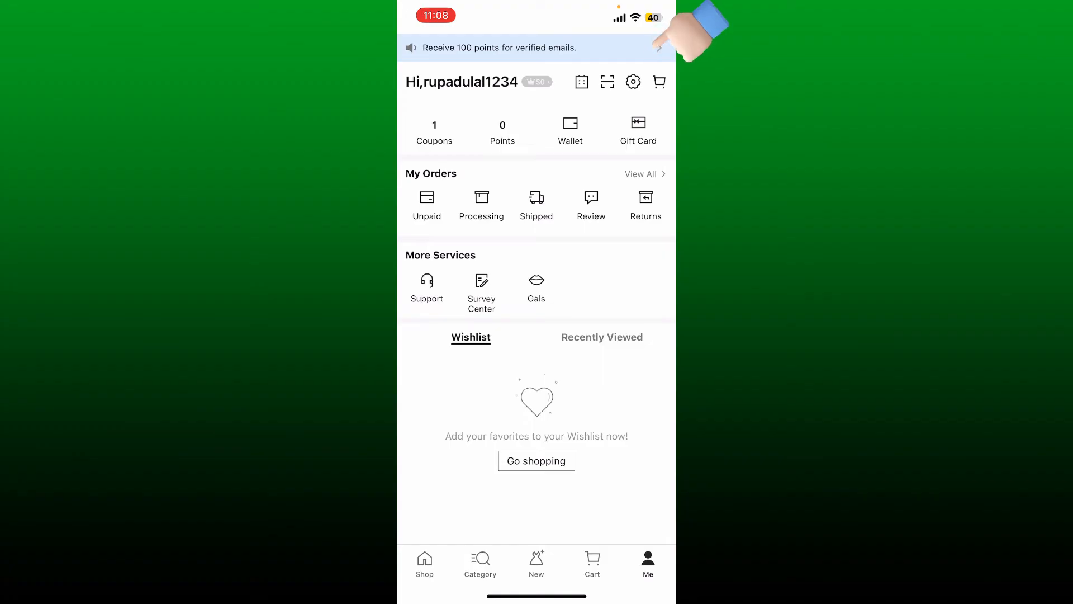
Step: Send the account verification email from the banner, then return to the home screen
left_click(633, 83)
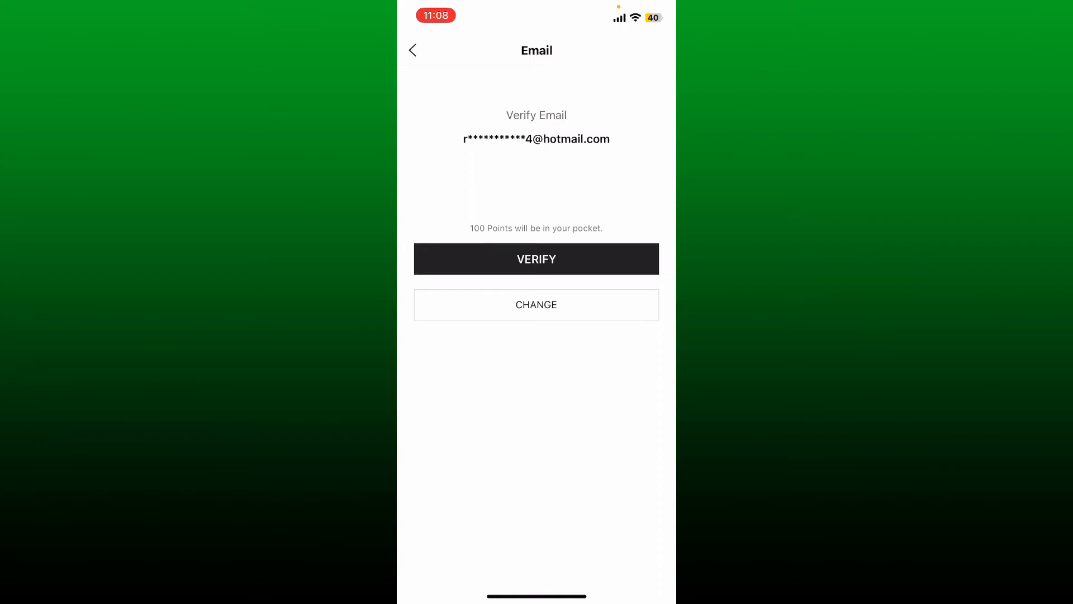
left_click(537, 260)
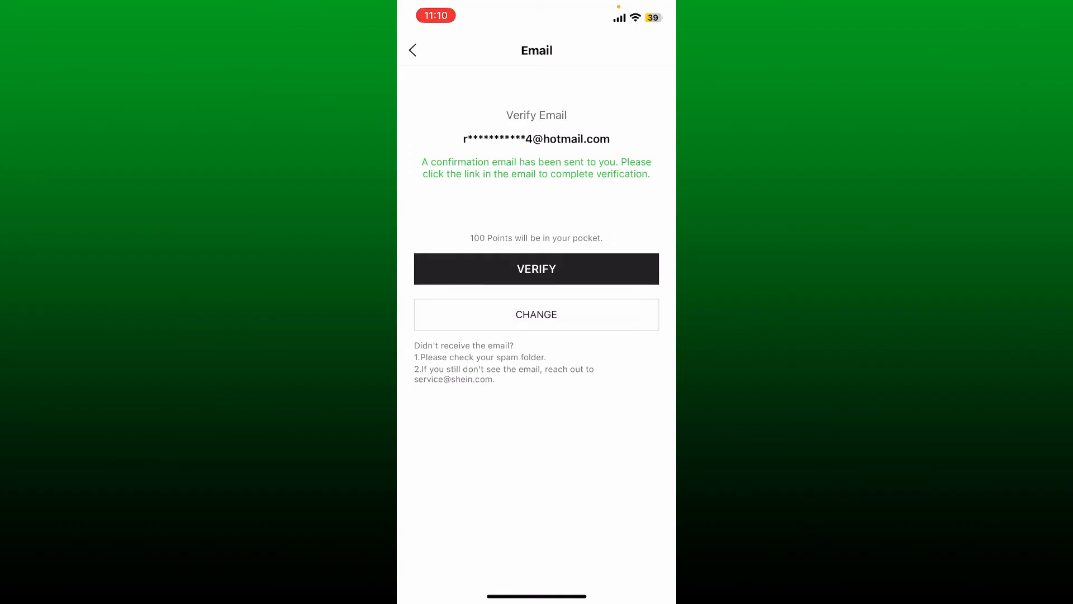
left_click(413, 51)
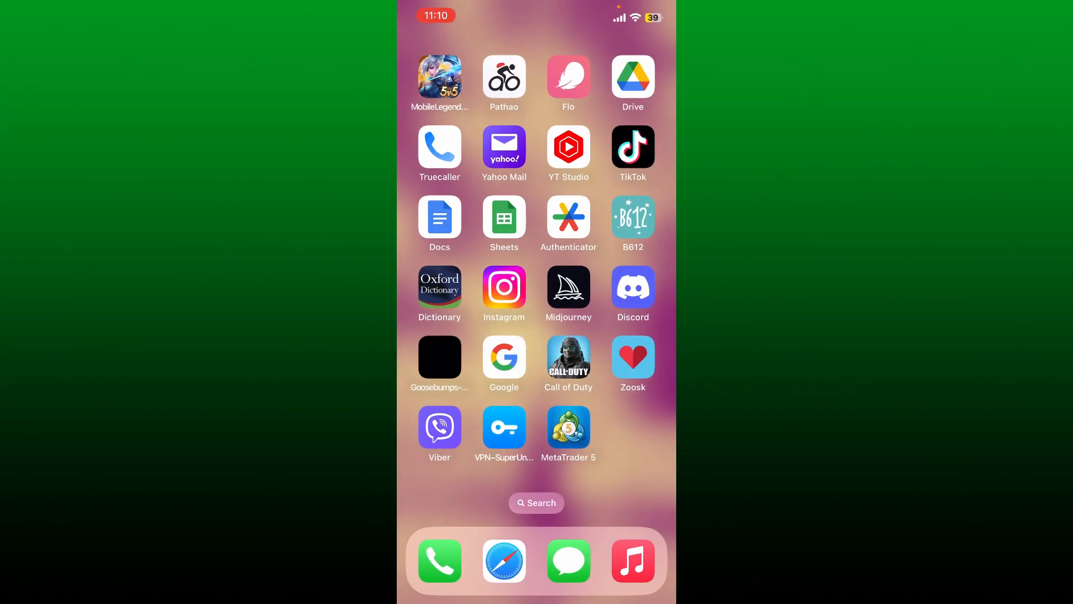
scroll("left", 3)
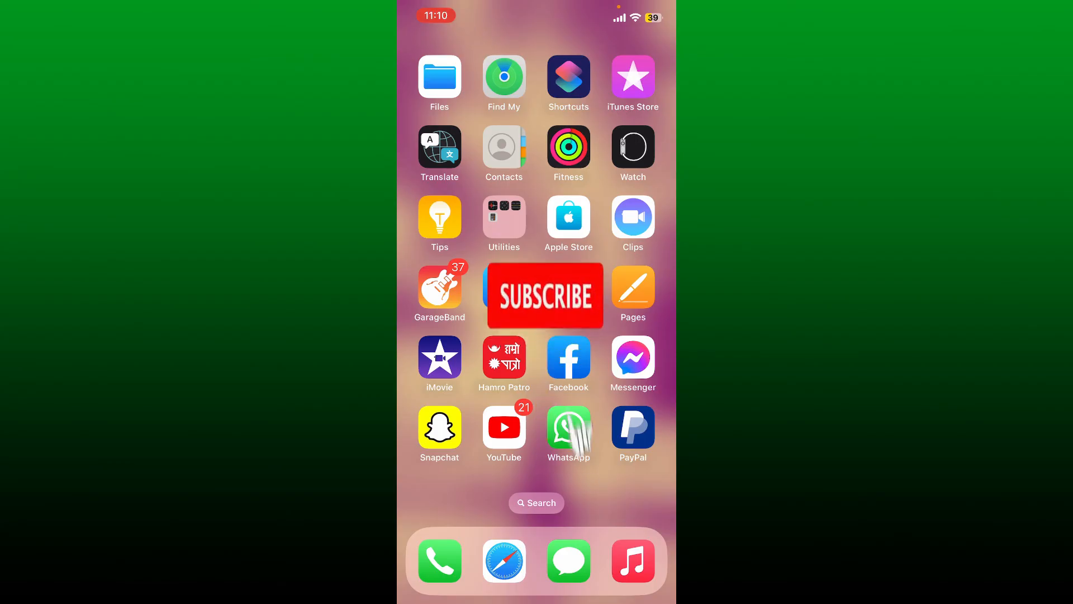
left_click(545, 295)
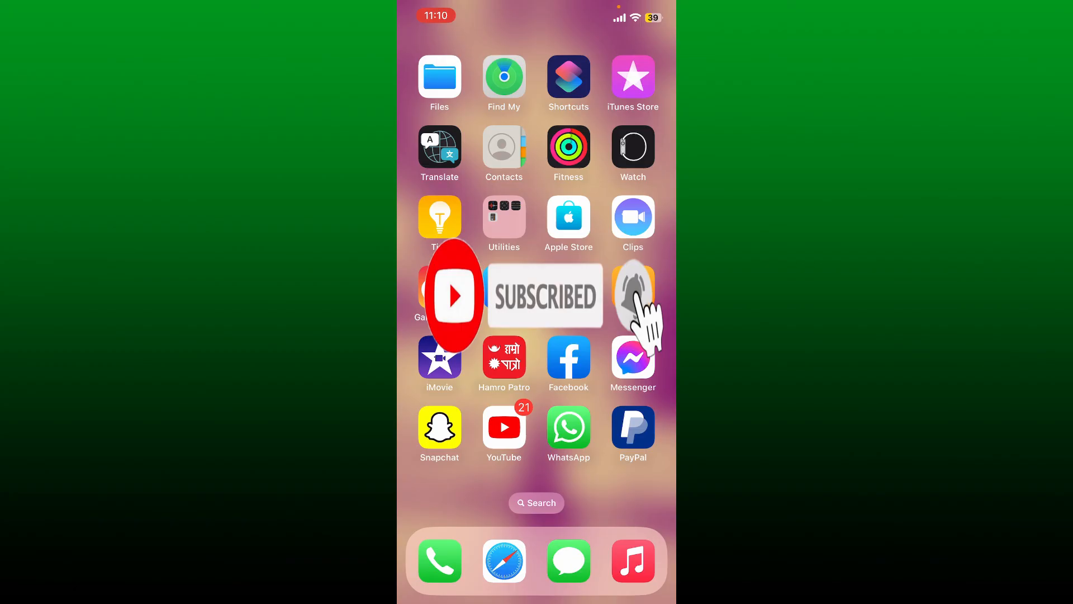